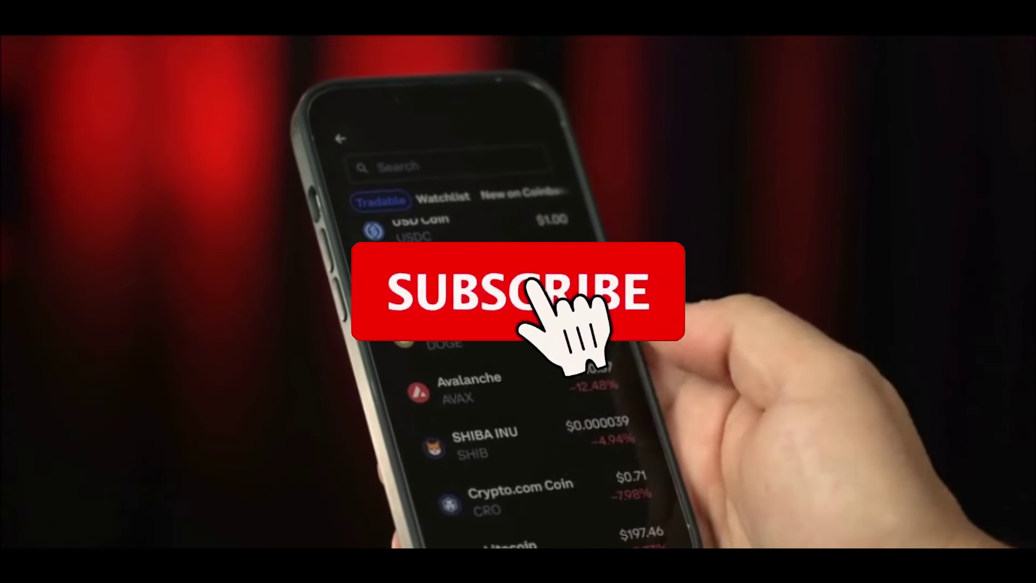
pyautogui.click(540, 301)
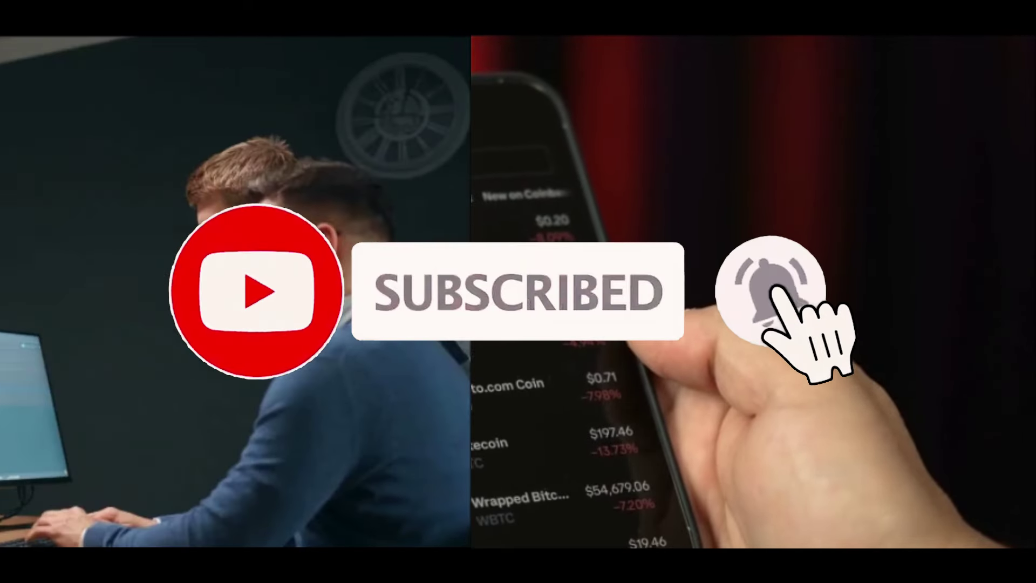